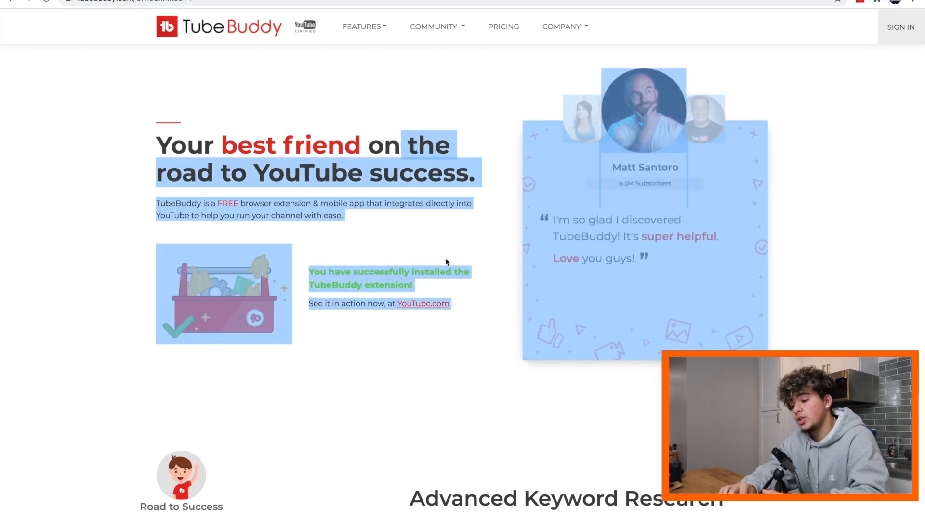
- Scroll through the channel content list and briefly view the TubeBuddy channel tools menu
scroll("down", 3)
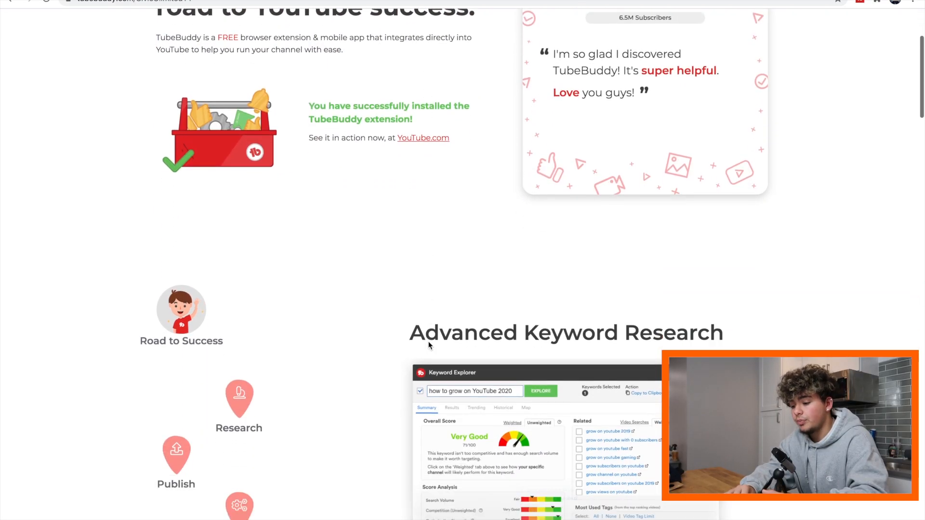
scroll("down", 3)
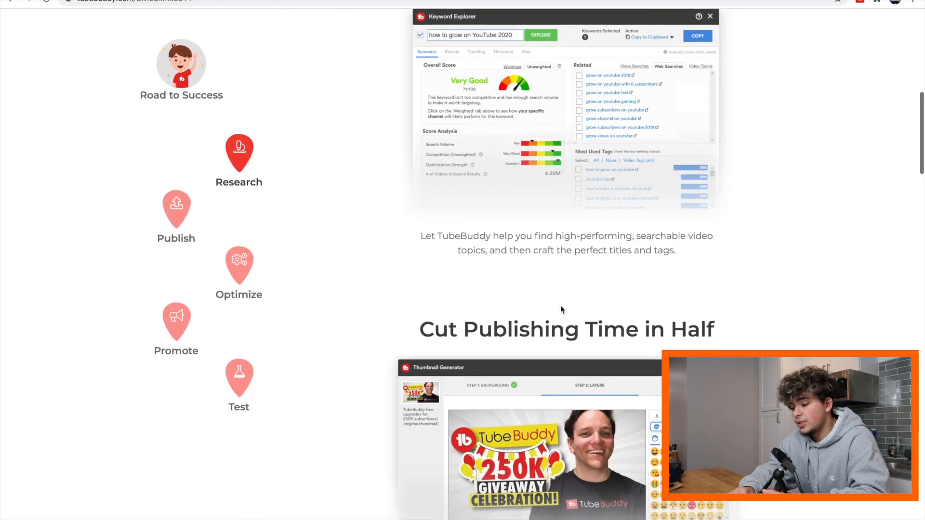
scroll("down", 3)
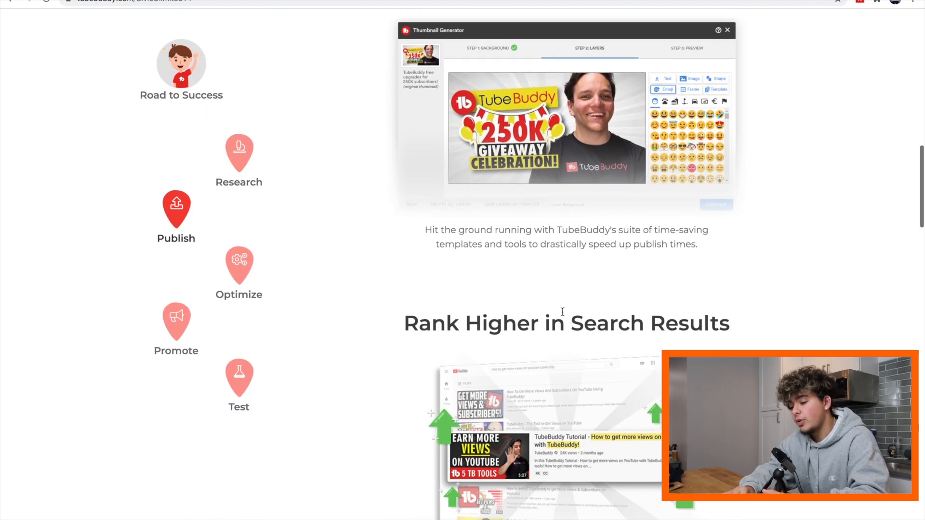
scroll("down", 3)
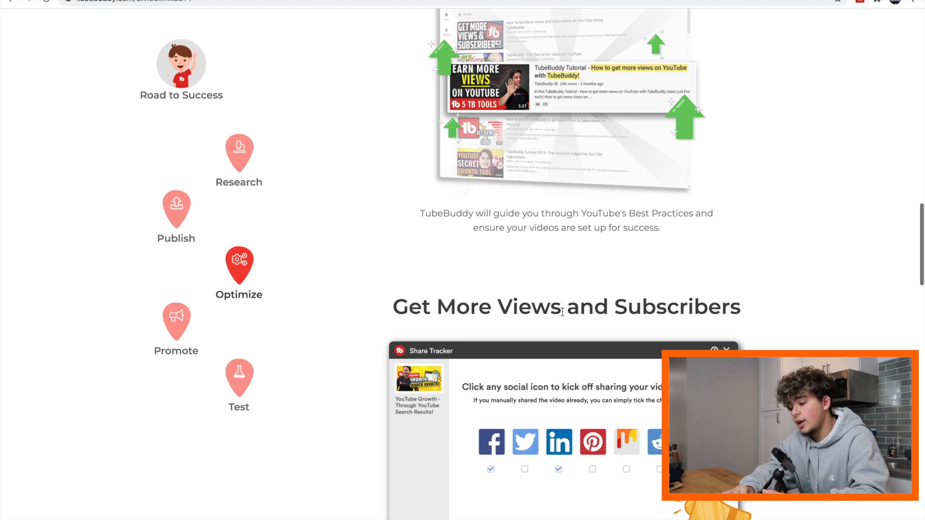
scroll("down", 3)
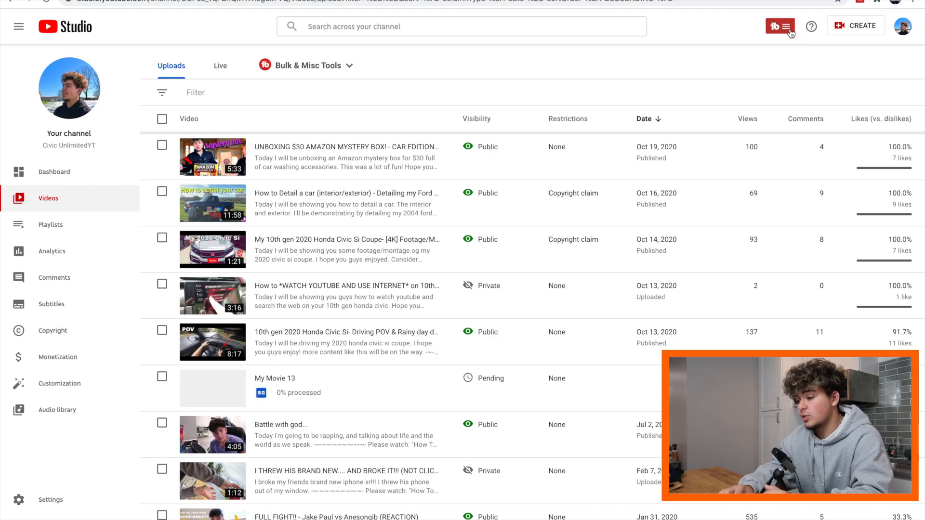
left_click(778, 26)
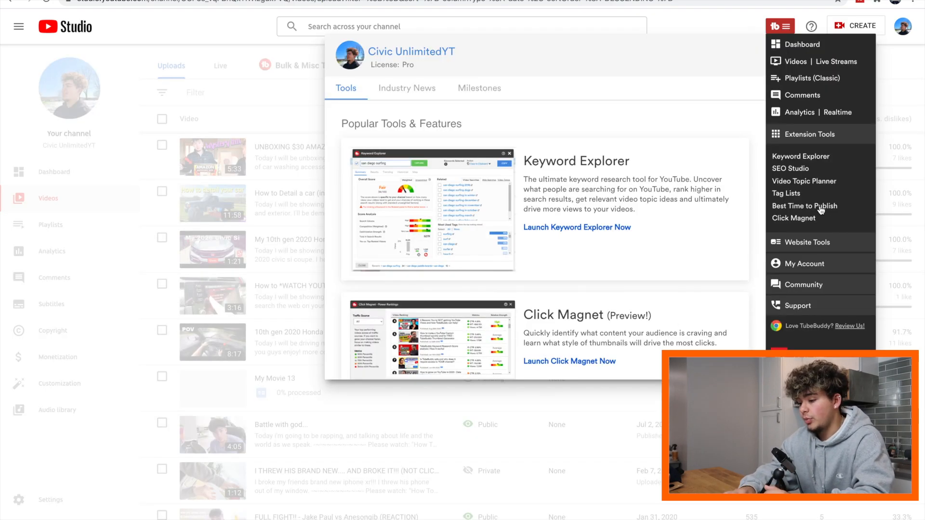
left_click(779, 27)
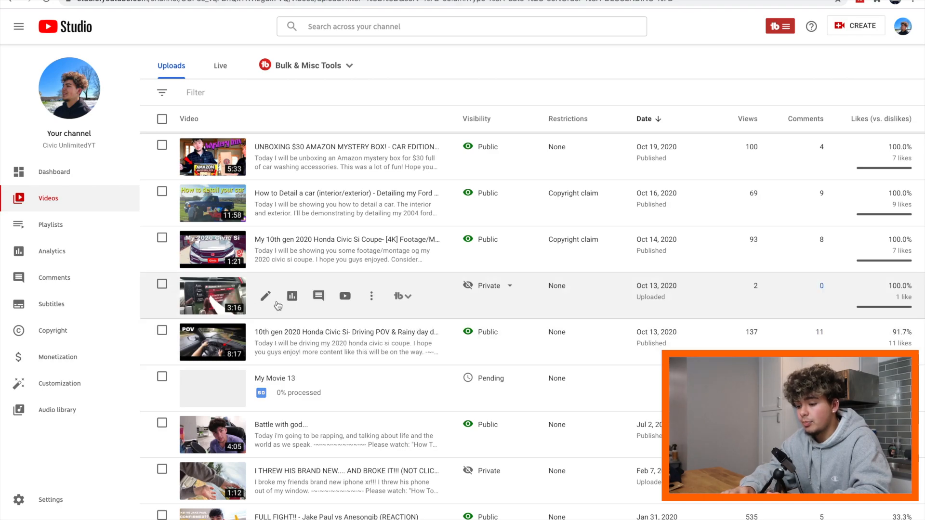
mouse_move(318, 296)
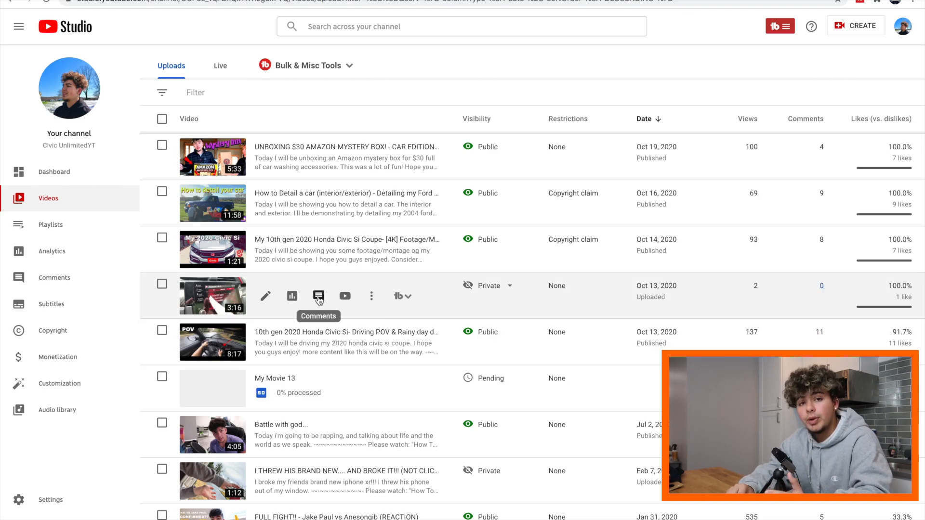
mouse_move(291, 296)
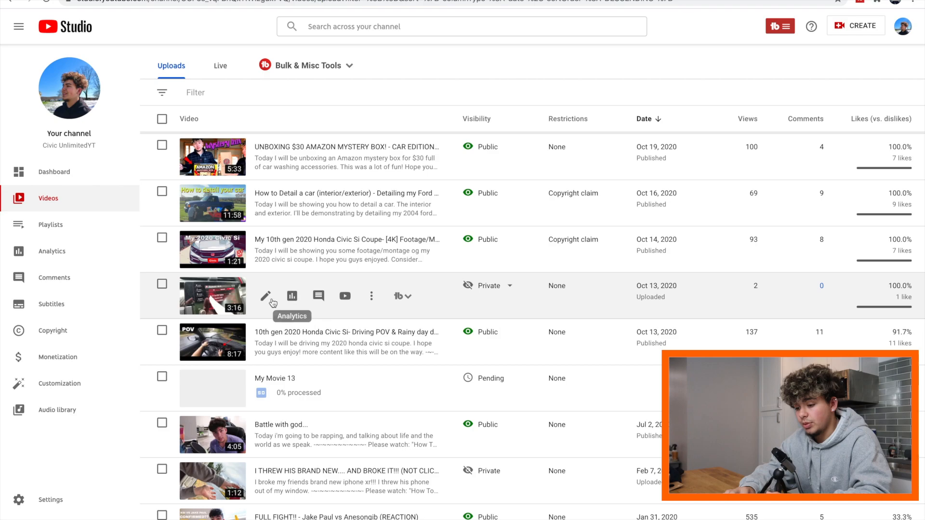
mouse_move(266, 295)
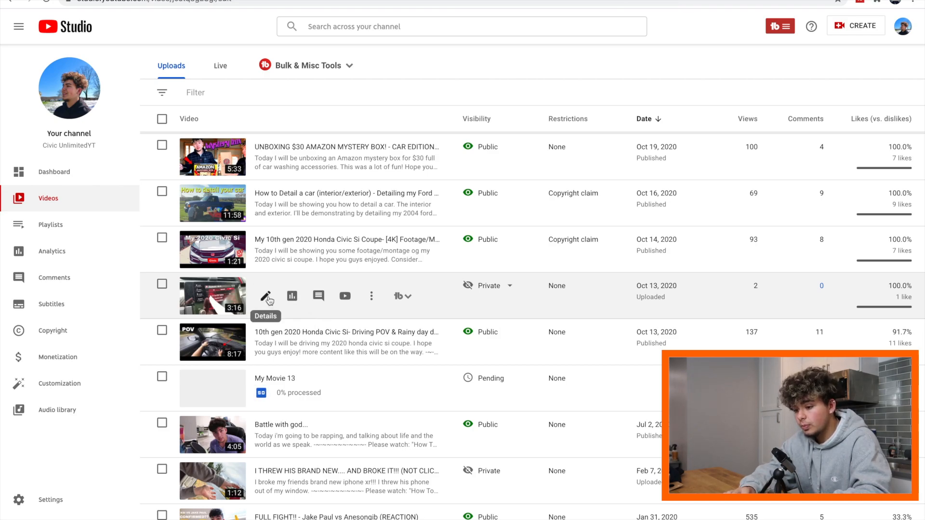
- Open the private Honda Civic video's details and glance at its TubeBuddy per-video tools
left_click(267, 296)
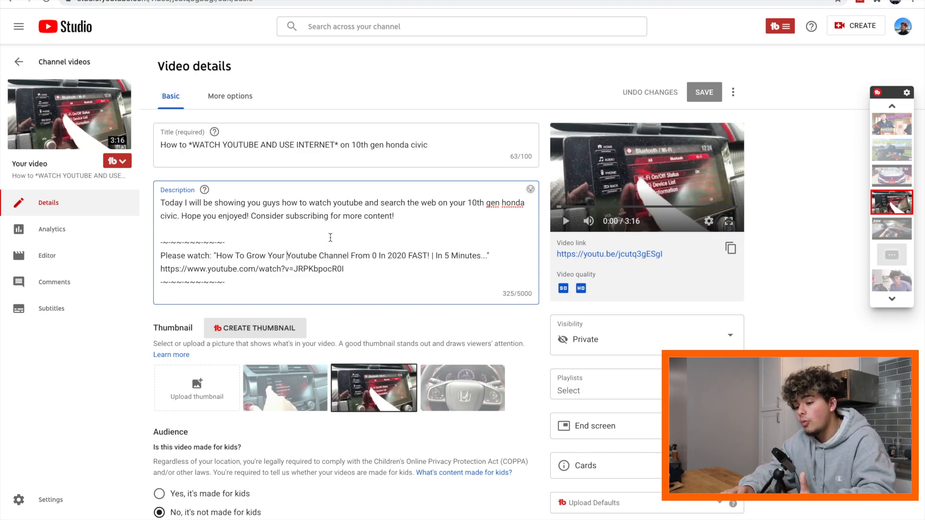
mouse_move(118, 161)
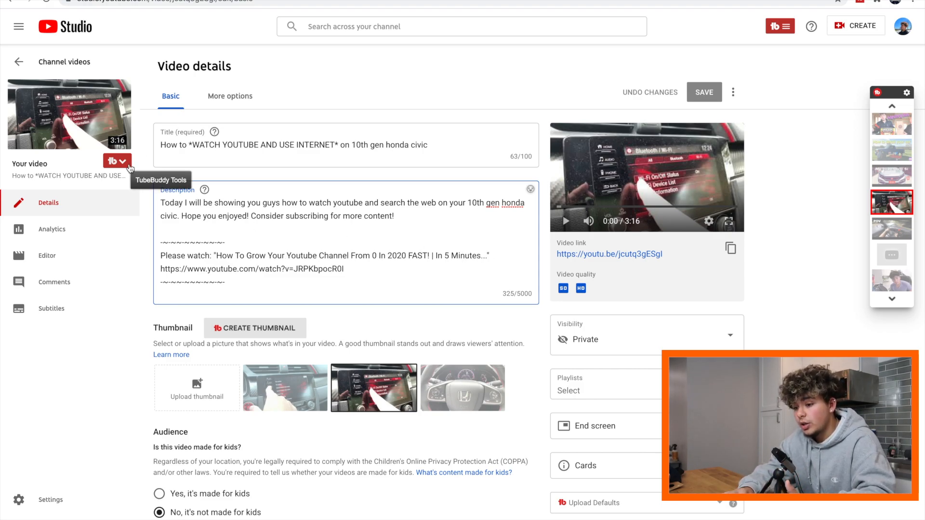
left_click(116, 161)
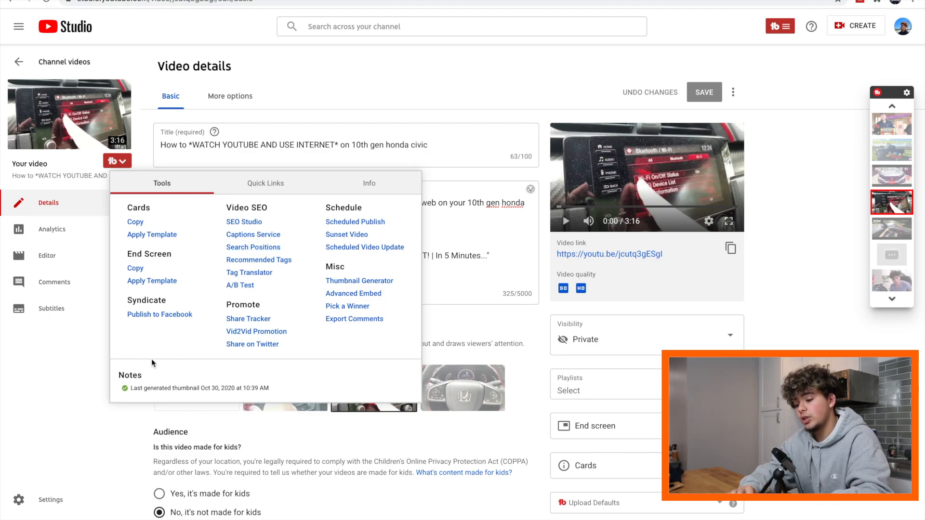
left_click(301, 302)
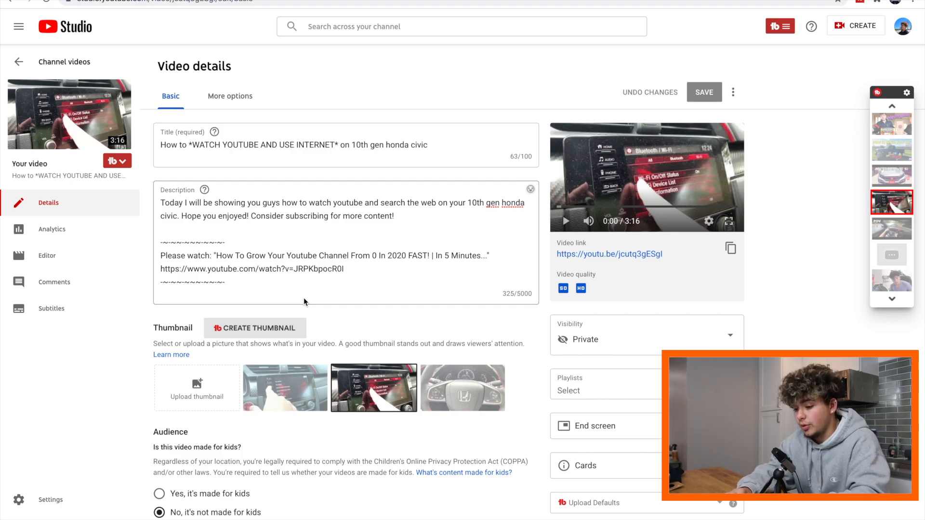
- Add the recommended tags '10th gen civic si' and '10th gen civic' to the tag list
scroll("down", 3)
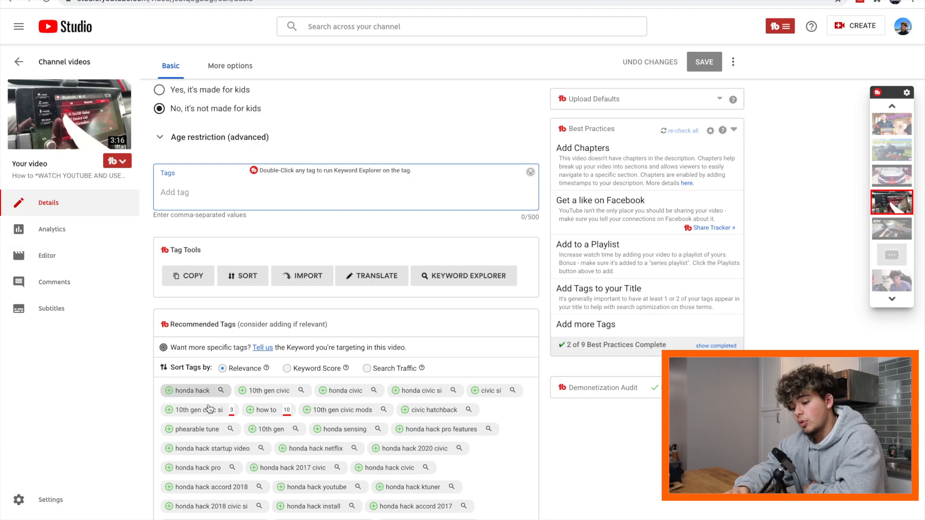
scroll("down", 3)
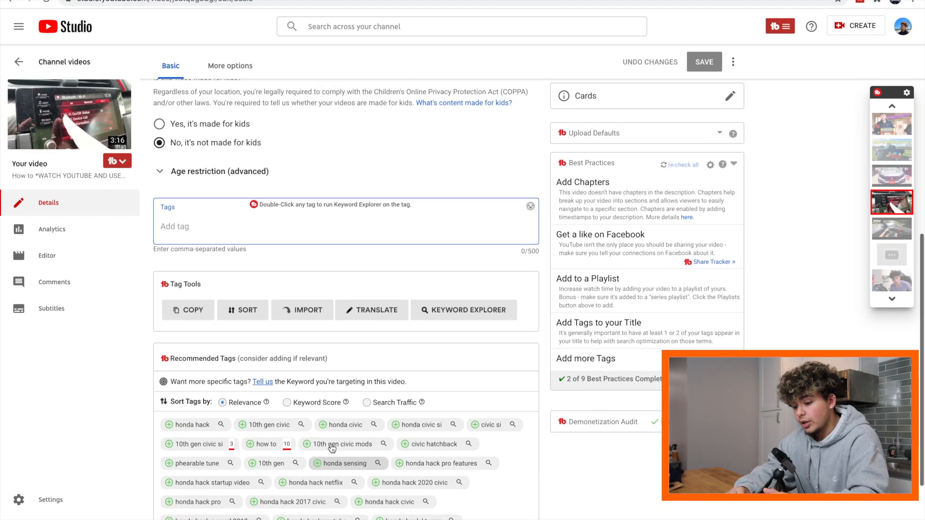
scroll("down", 3)
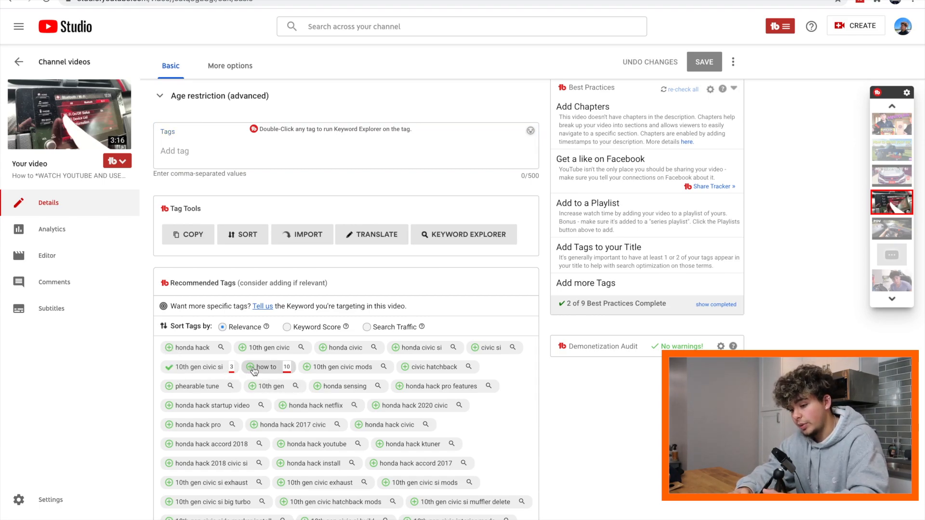
left_click(248, 367)
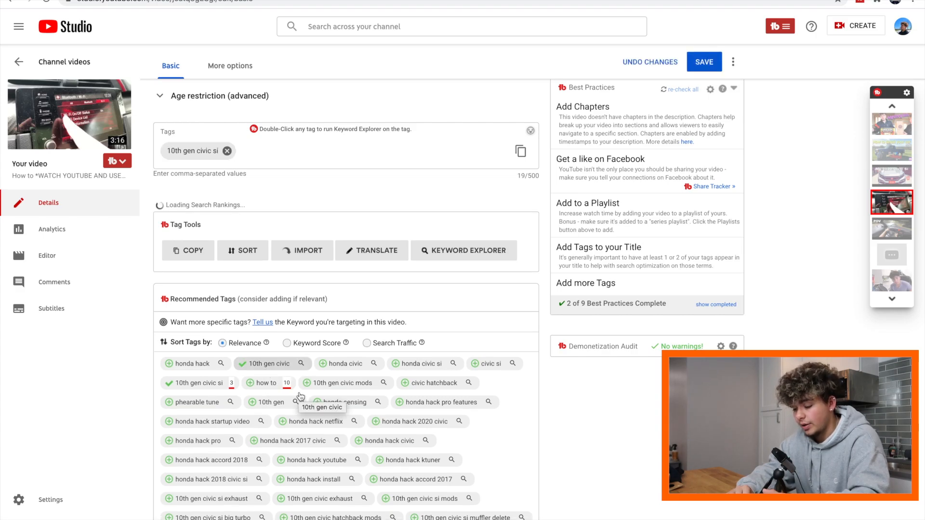
left_click(306, 402)
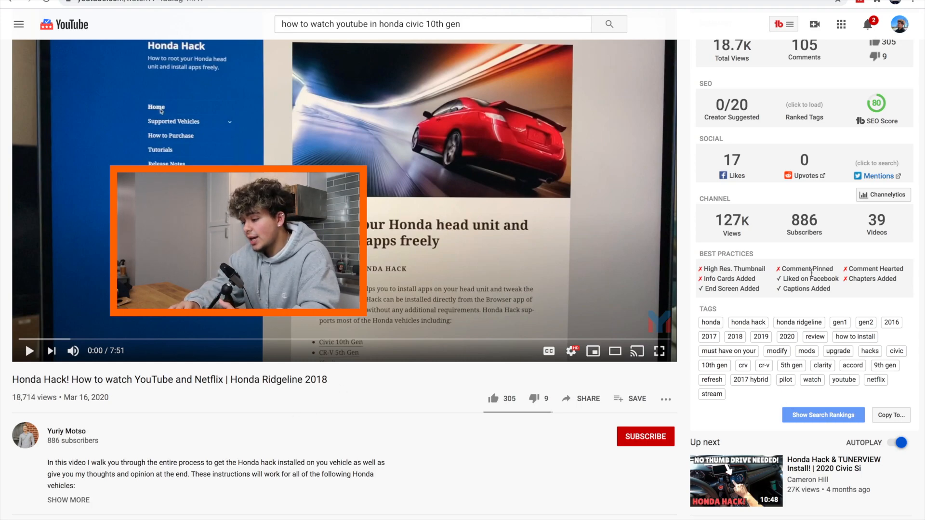
- Show the Honda Hack video's search rankings for its tags and copy its tag list for reuse
left_click(822, 414)
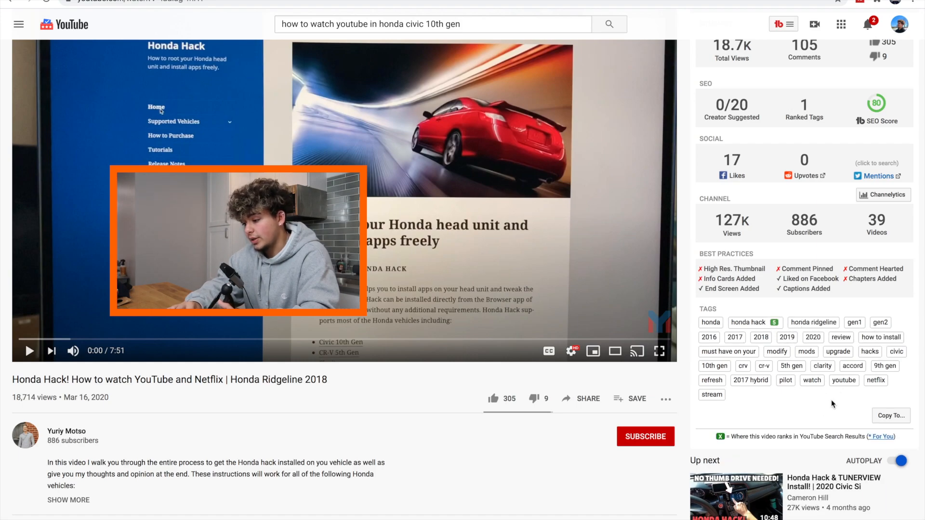
left_click(891, 415)
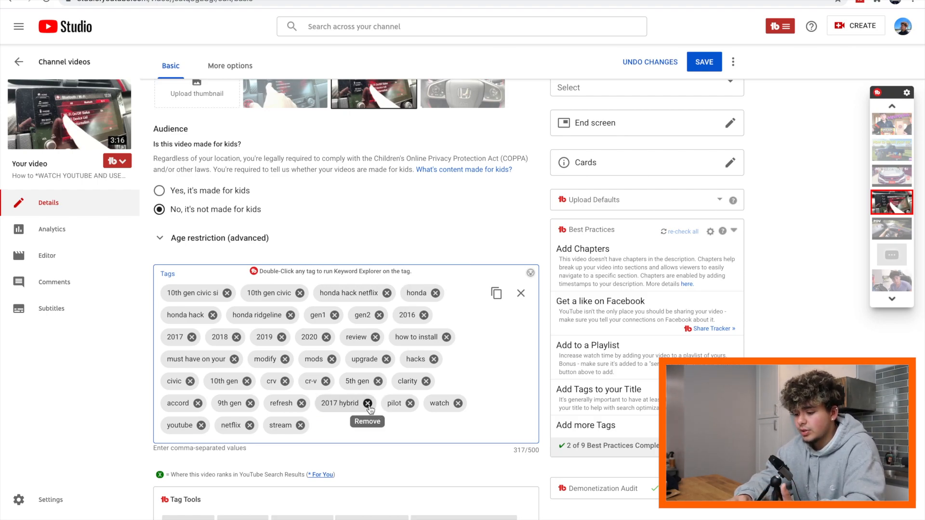
left_click(368, 402)
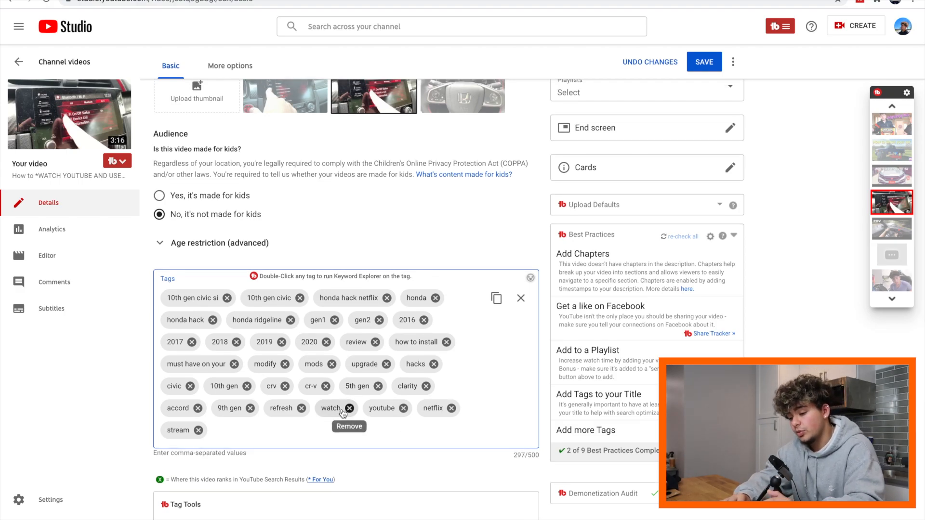
scroll("down", 3)
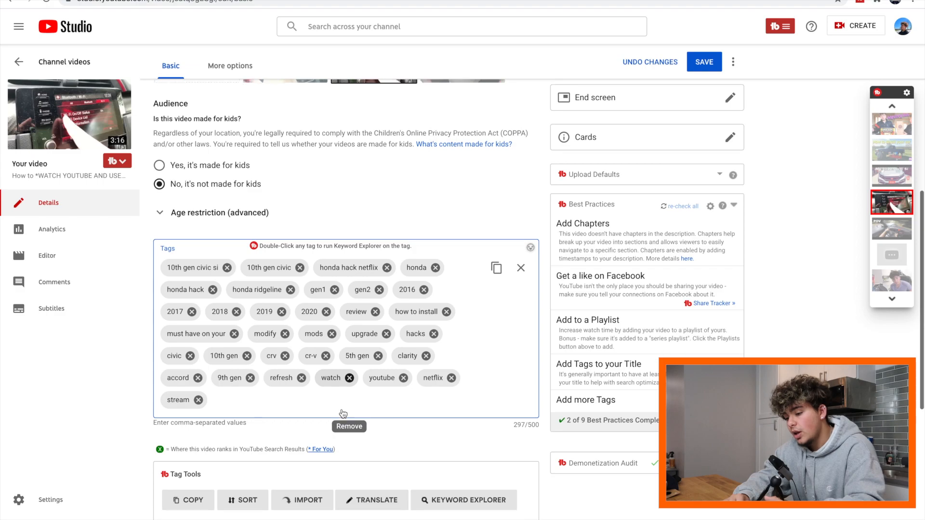
scroll("down", 3)
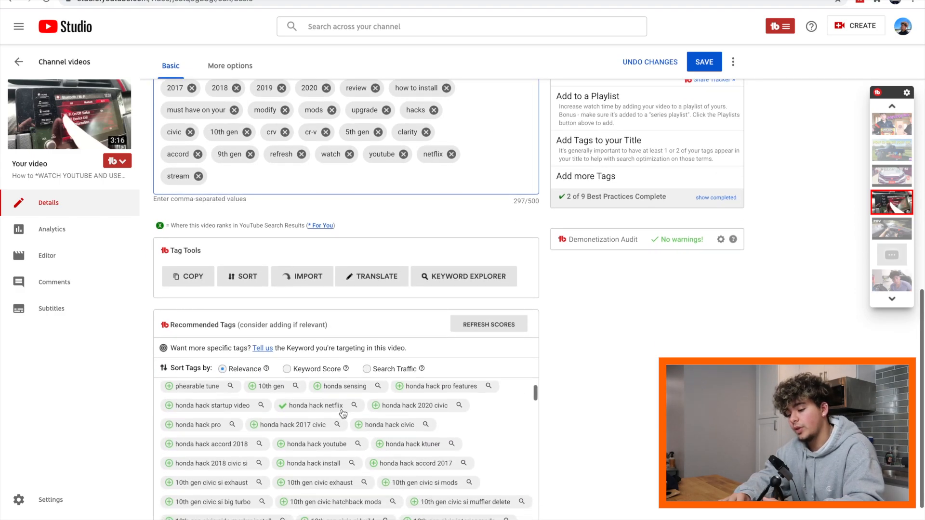
mouse_move(319, 405)
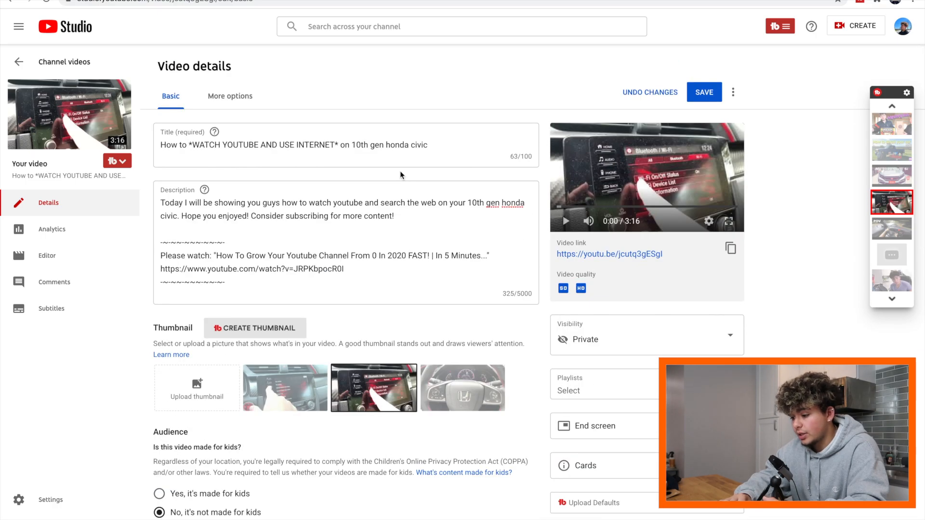
scroll("down", 3)
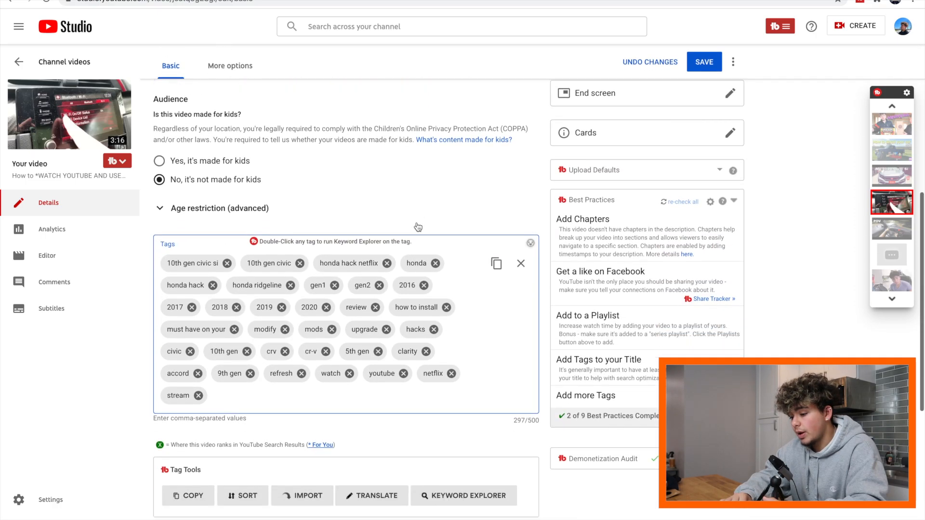
scroll("down", 3)
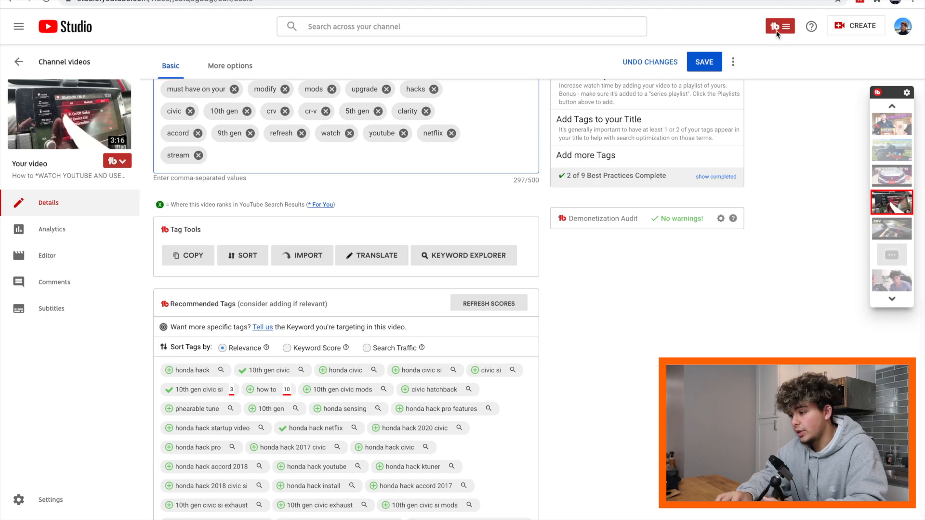
- Launch Keyword Explorer and explore the keyword 'honda hack' picked from the 'Hon' suggestions
left_click(779, 26)
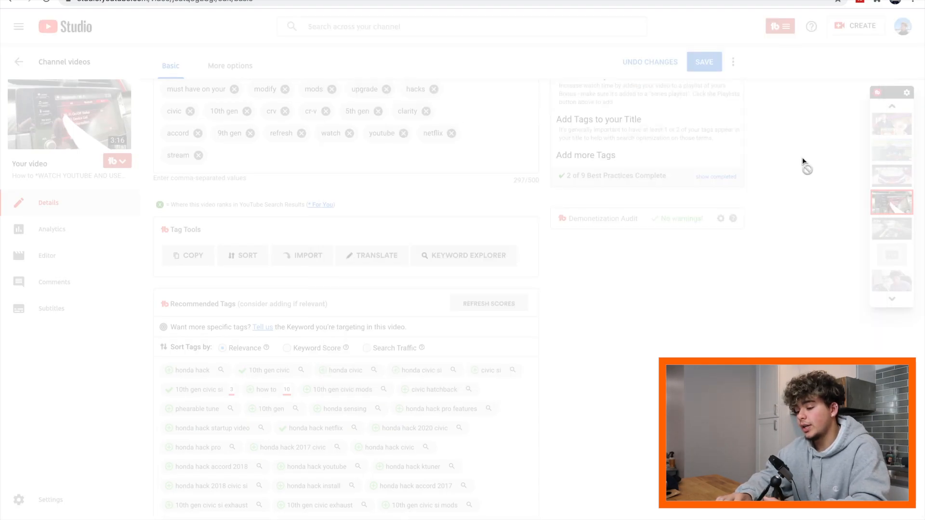
left_click(464, 255)
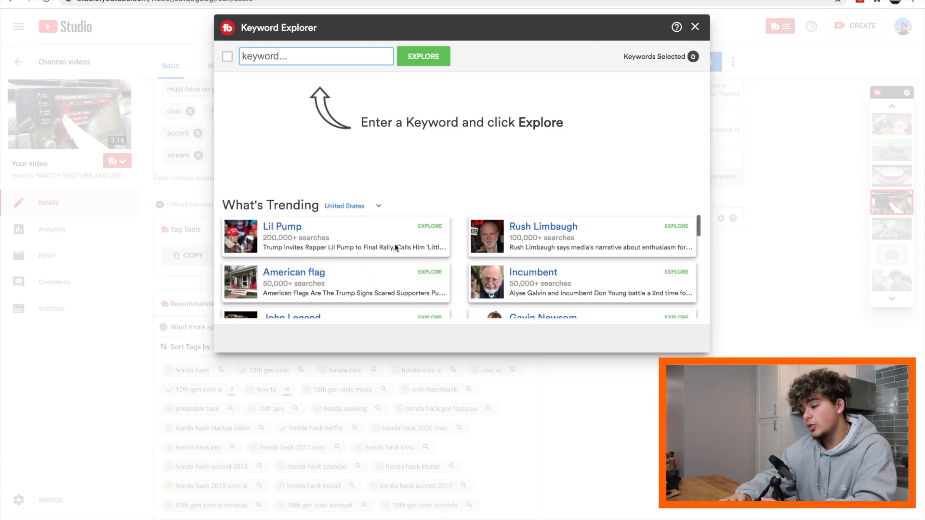
scroll("down", 3)
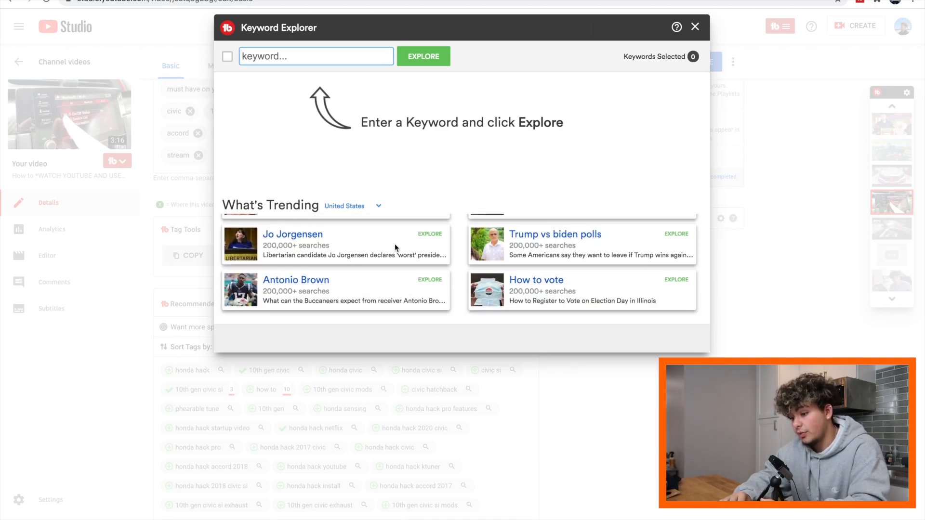
left_click(316, 56)
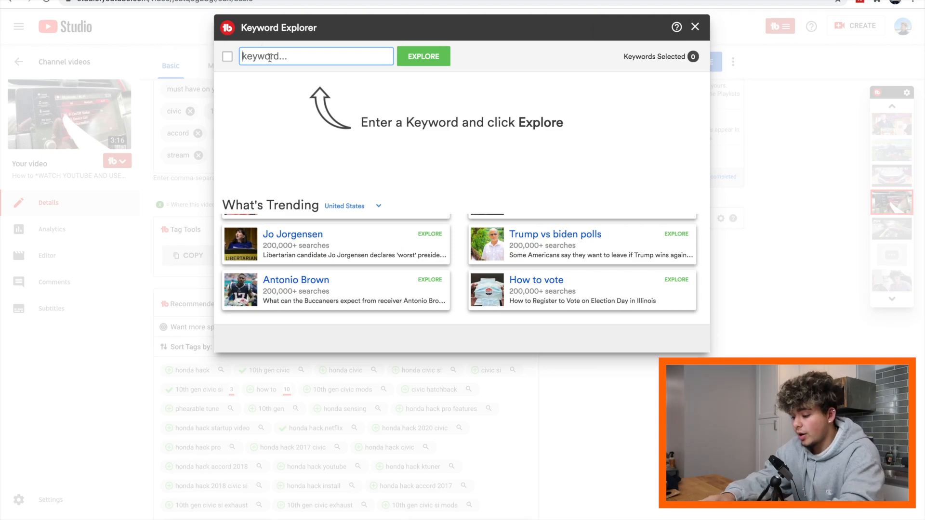
type("Honda hack")
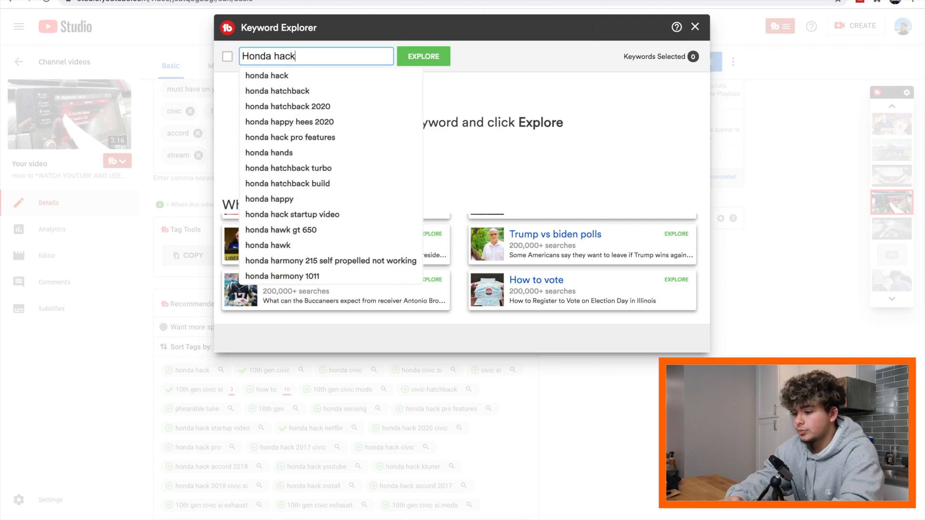
left_click(422, 55)
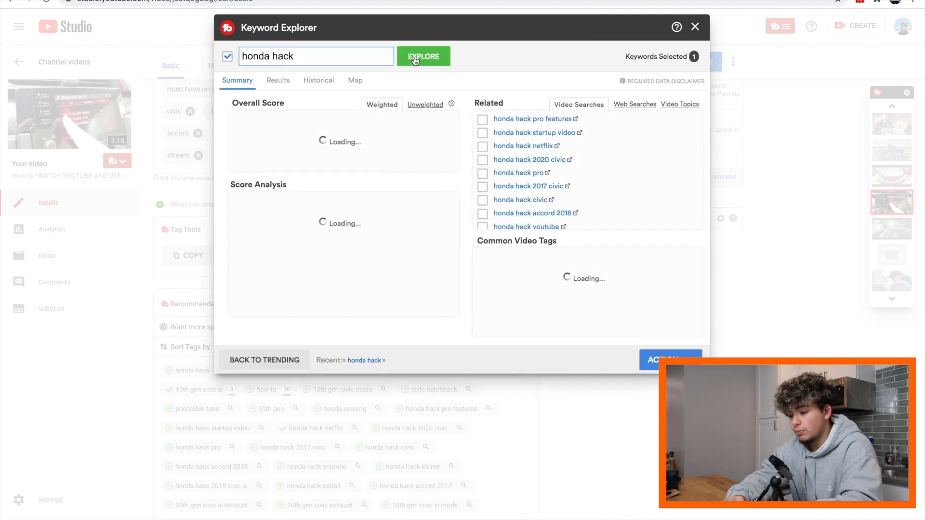
- Select related searches honda hack pro features, startup video and accord 2018
left_click(423, 56)
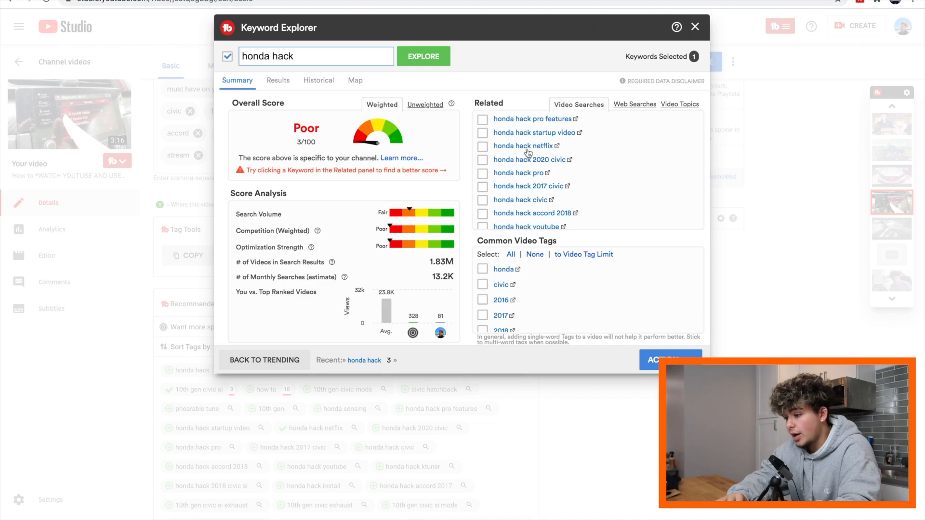
mouse_move(538, 173)
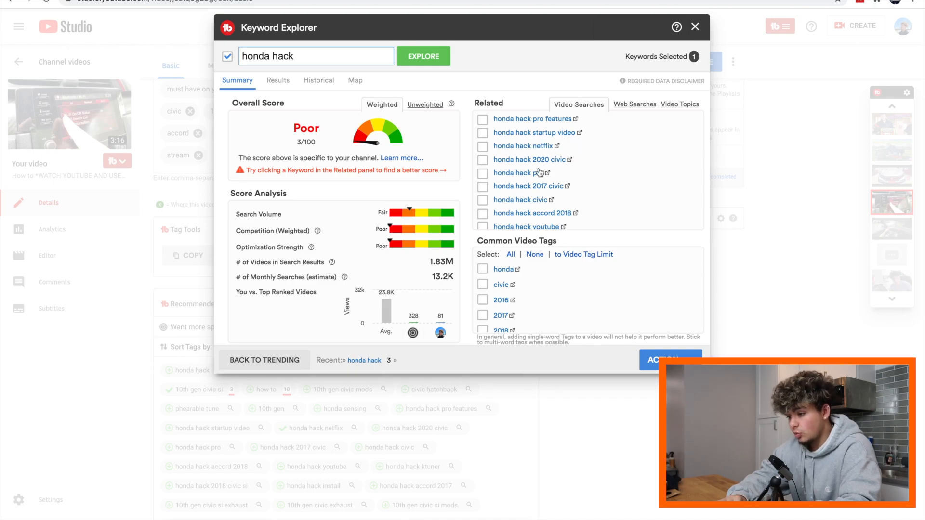
mouse_move(551, 181)
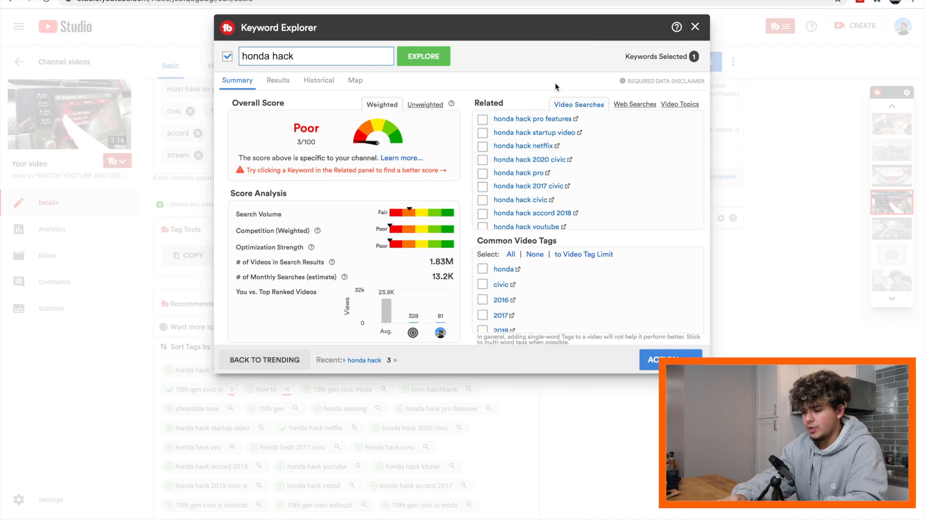
mouse_move(608, 200)
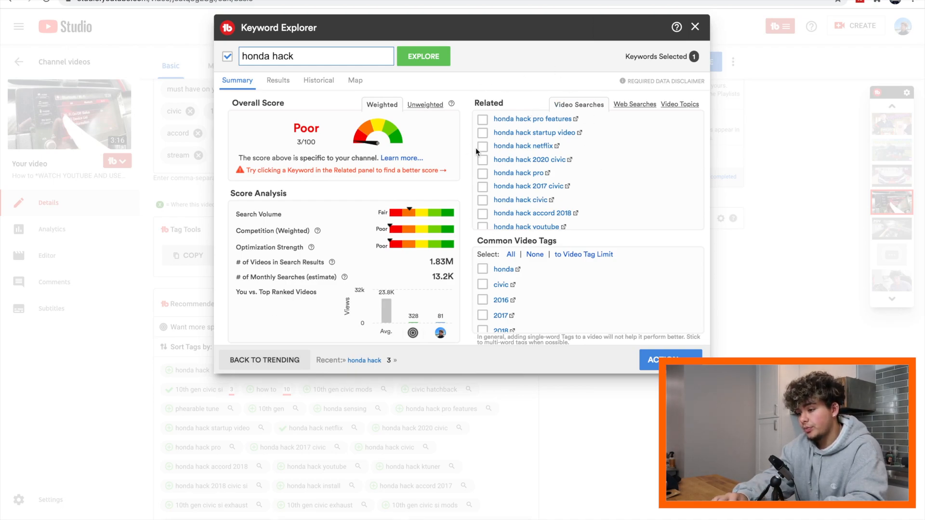
left_click(483, 132)
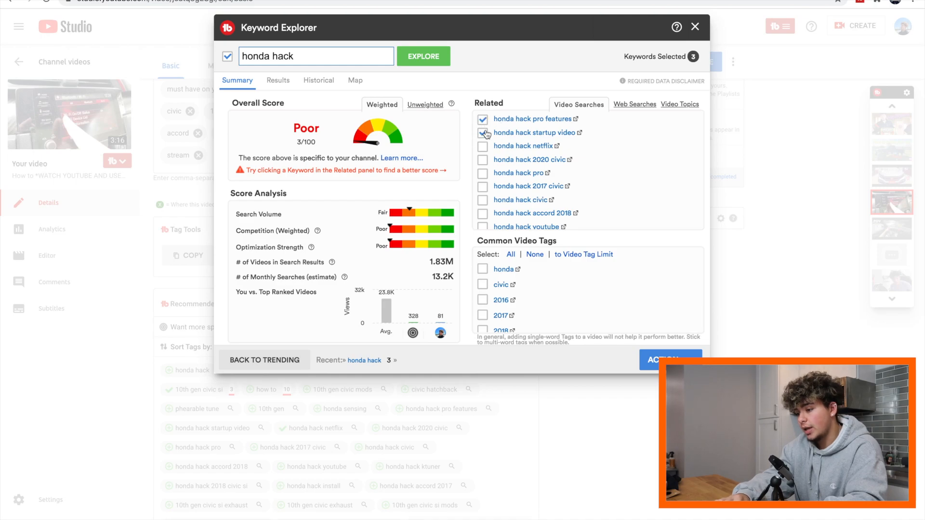
left_click(482, 172)
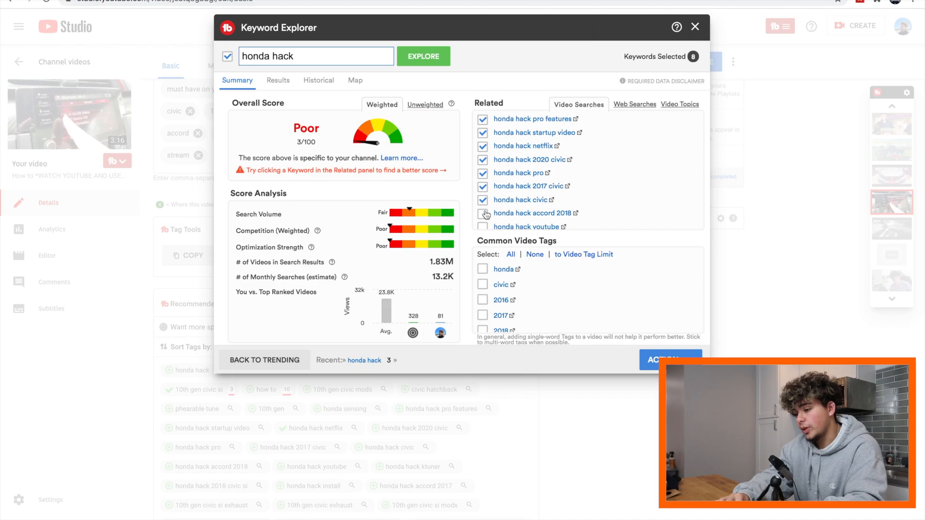
left_click(483, 212)
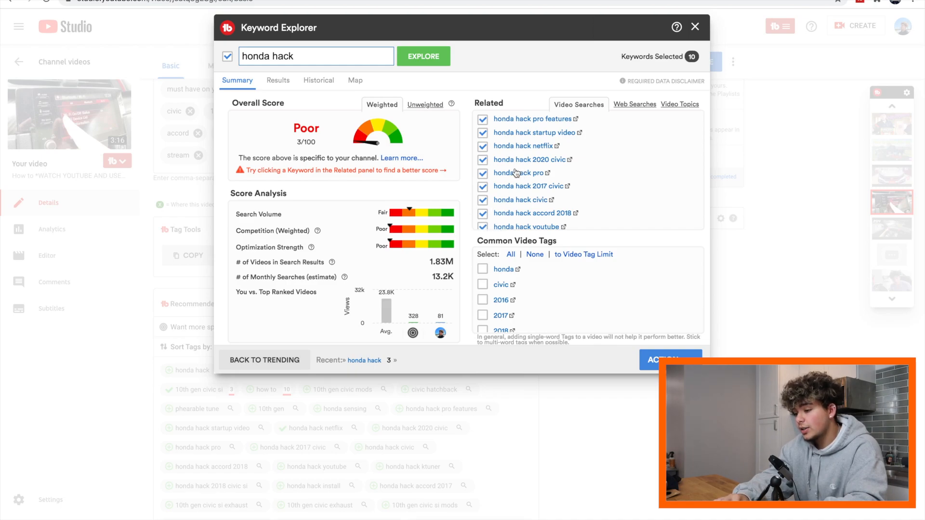
mouse_move(575, 164)
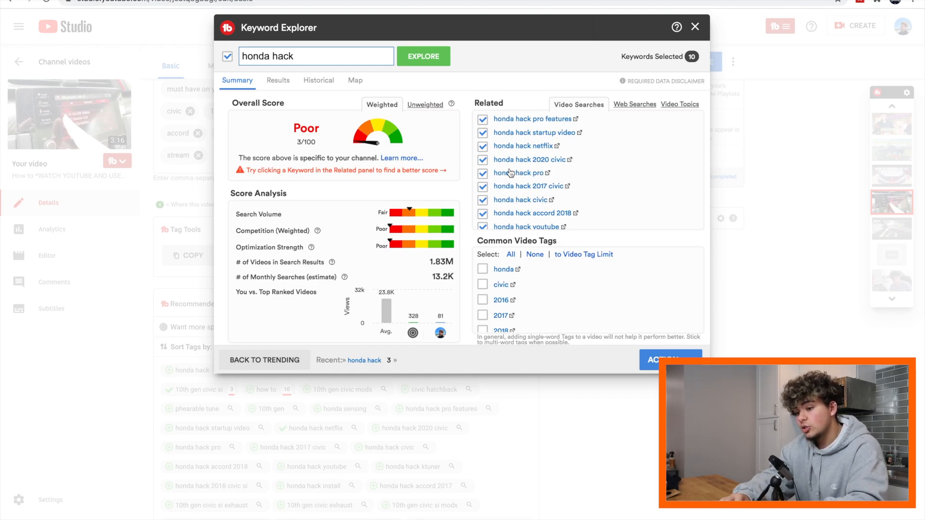
mouse_move(553, 164)
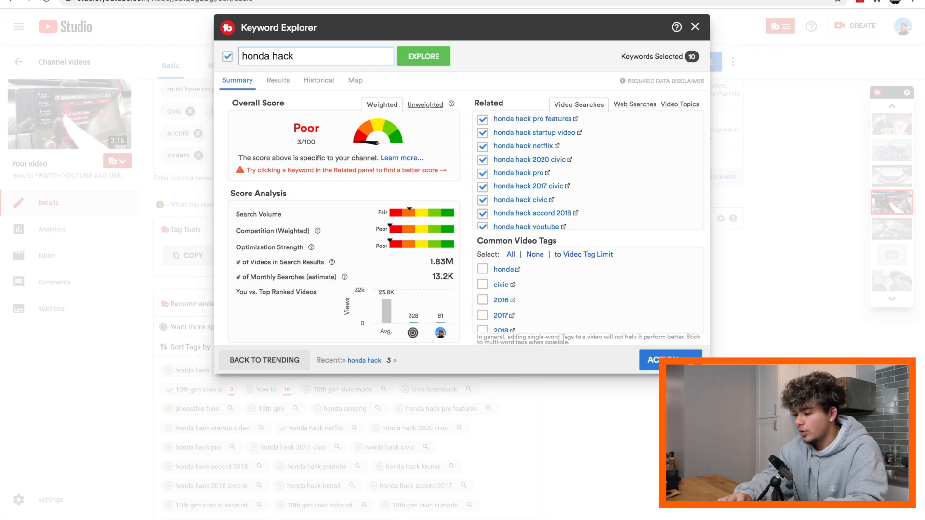
- Finish selecting the related keywords and close Keyword Explorer to return to video details
left_click(669, 358)
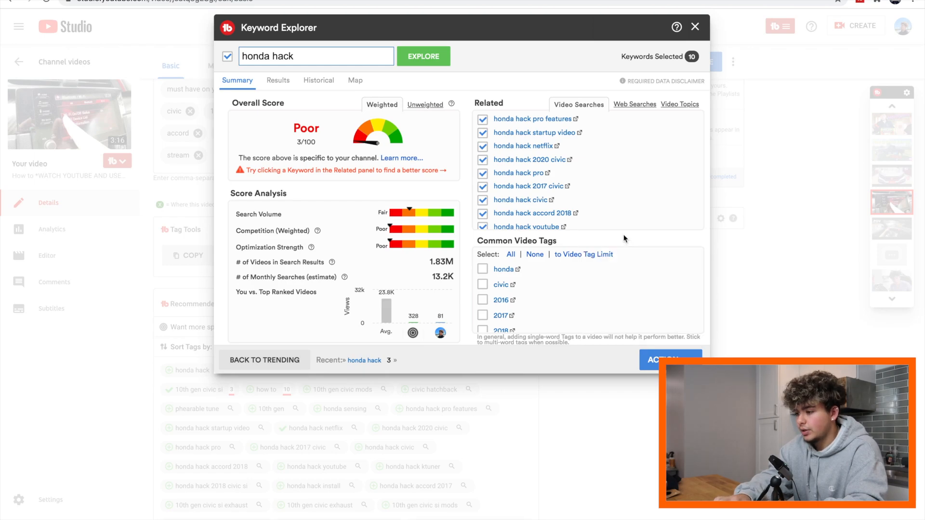
left_click(695, 27)
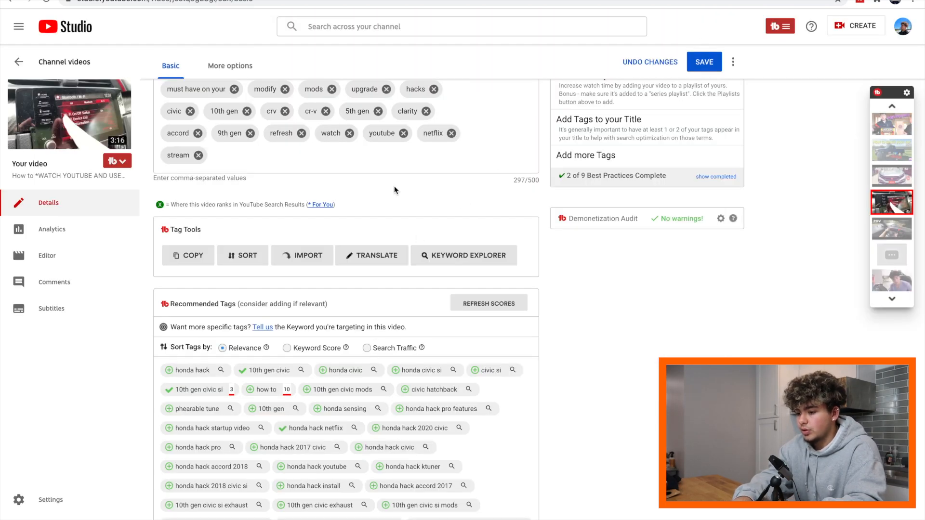